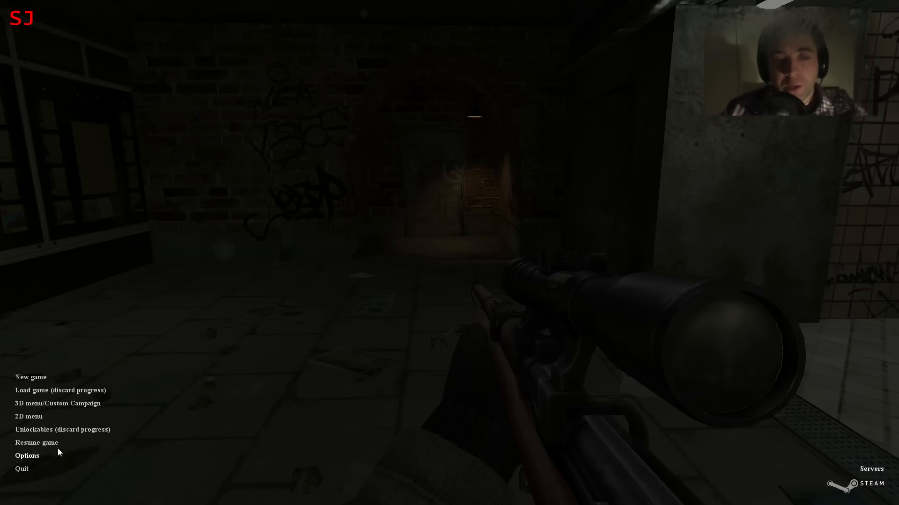
# - Resume play, inspect the Phone Battery and Ronald Street key, then use the battery
pyautogui.click(37, 443)
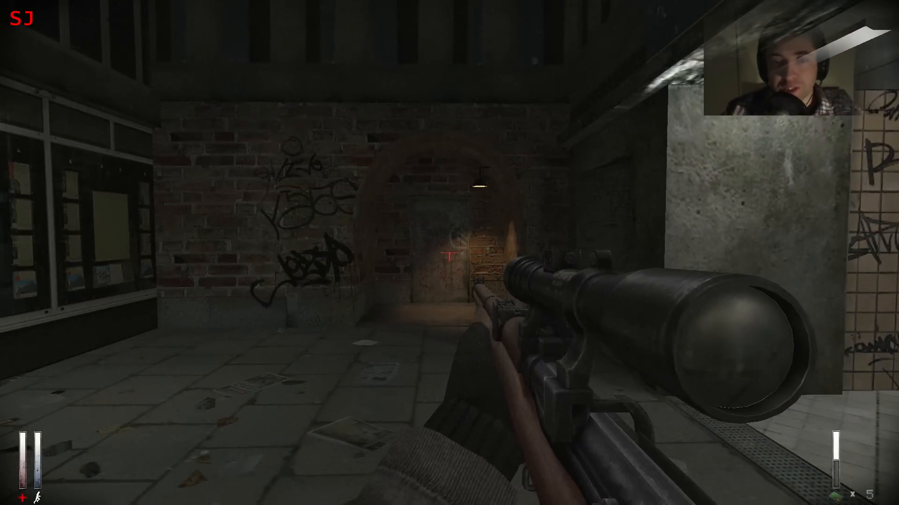
pyautogui.press('tab')
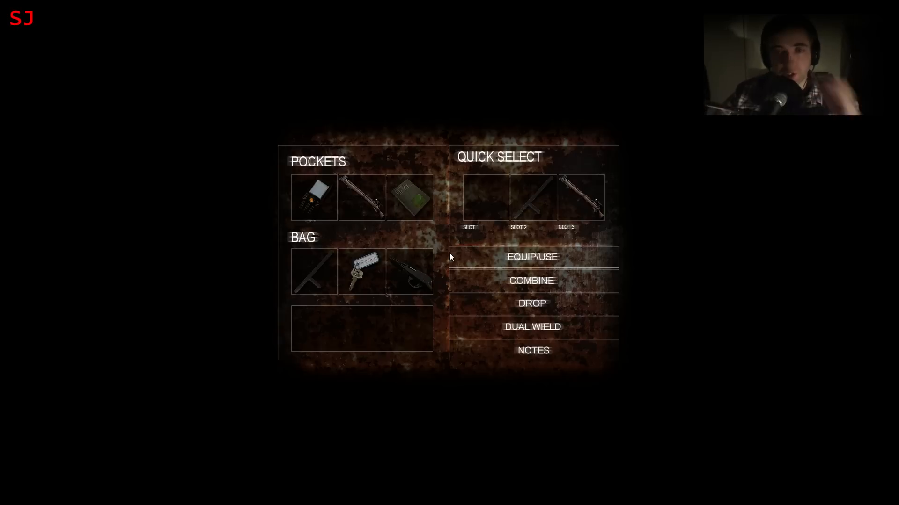
pyautogui.click(408, 197)
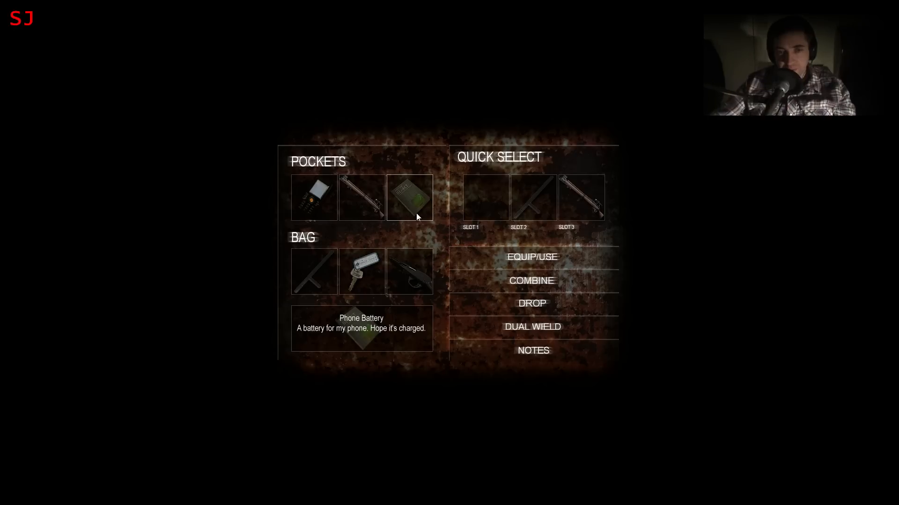
pyautogui.click(361, 271)
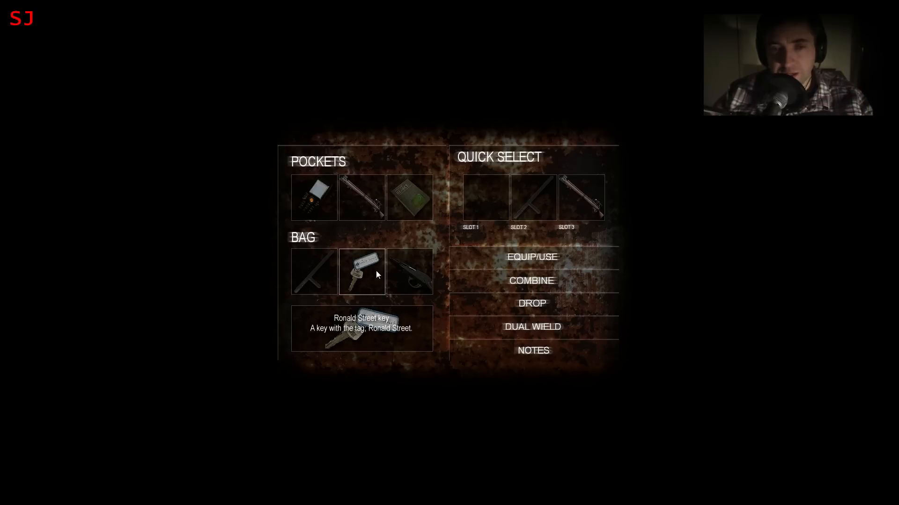
pyautogui.click(409, 197)
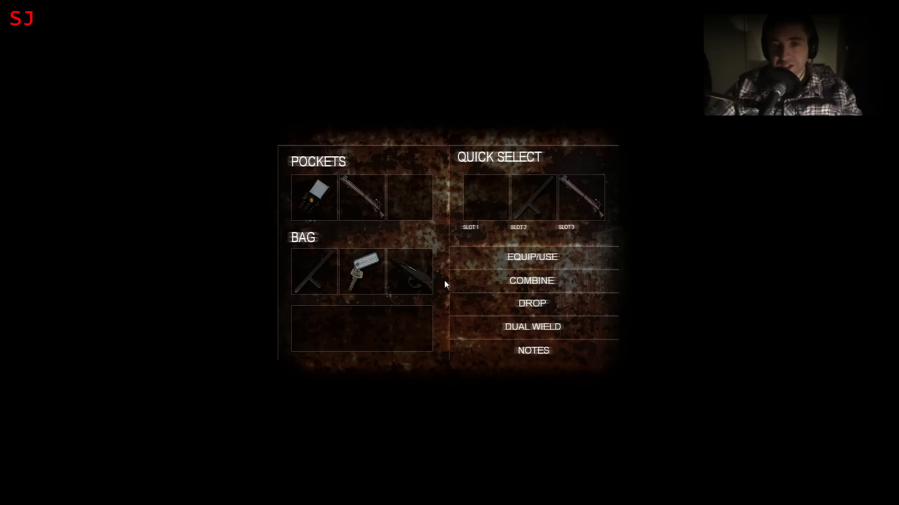
pyautogui.moveTo(410, 248)
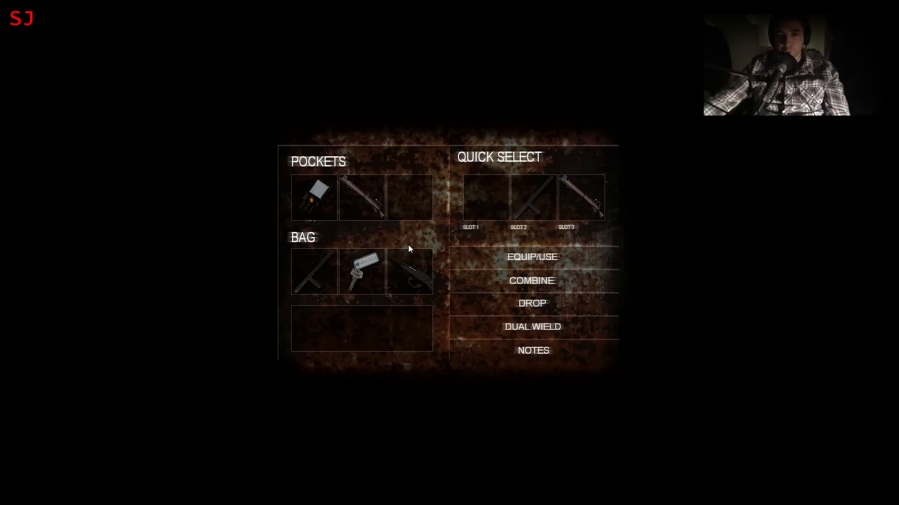
pyautogui.moveTo(467, 224)
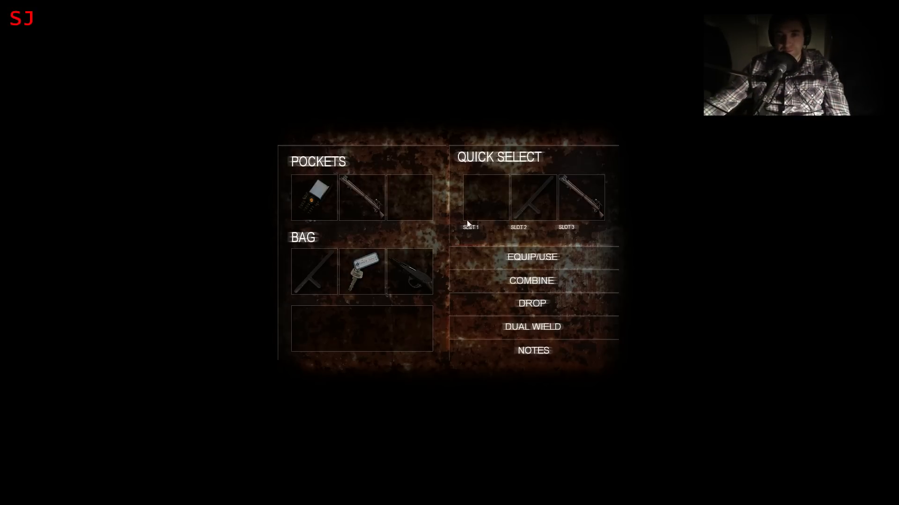
pyautogui.click(409, 271)
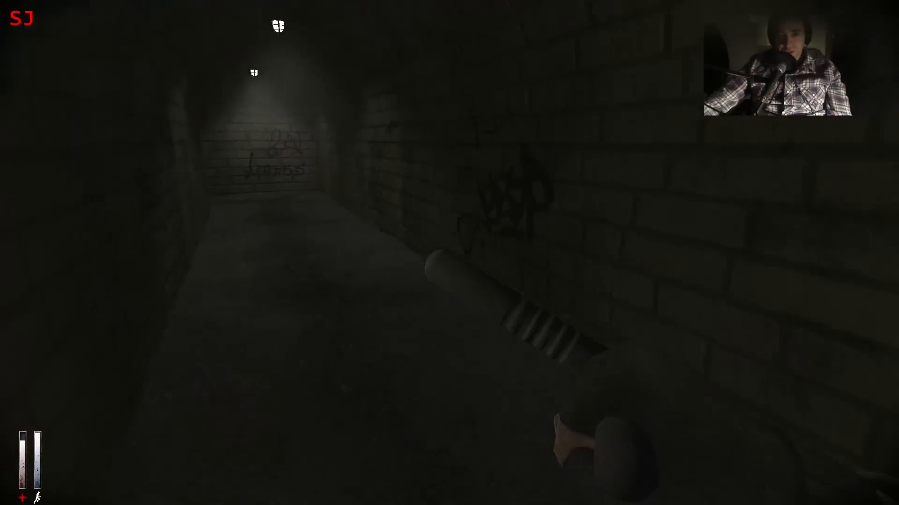
pyautogui.moveTo(450, 252)
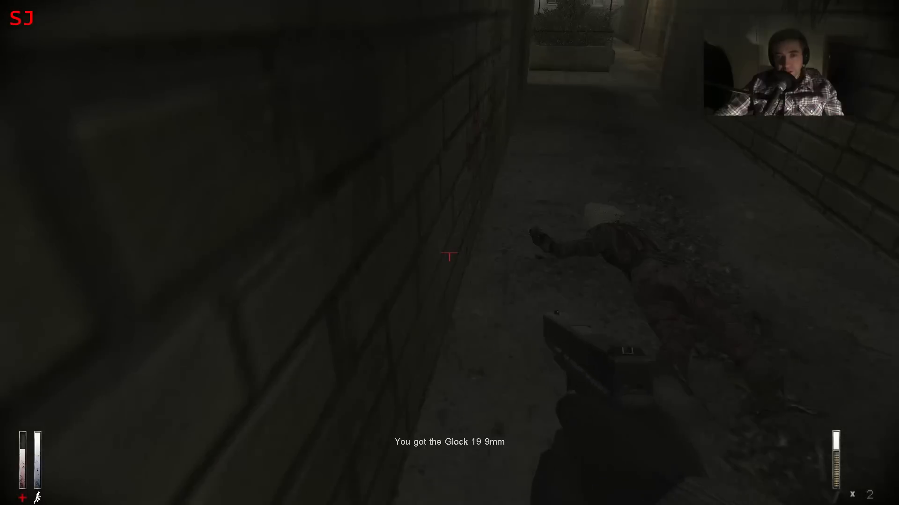
pyautogui.moveTo(449, 256)
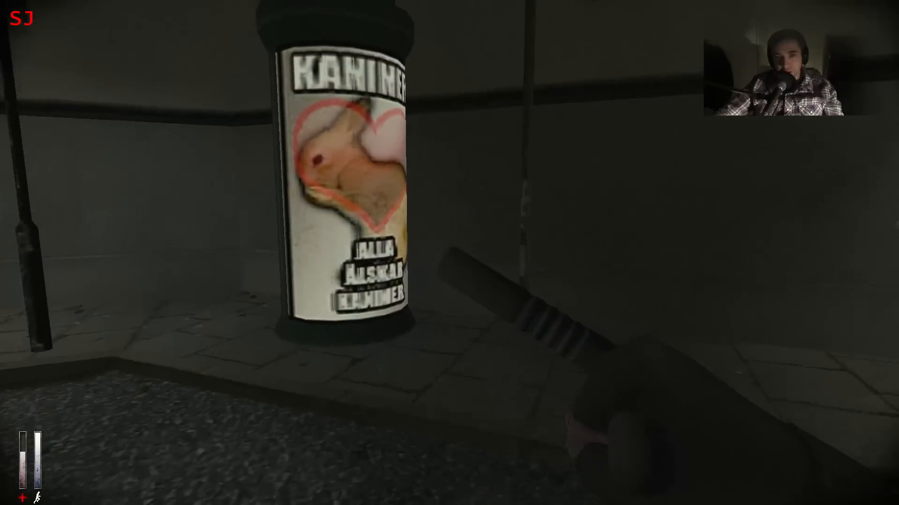
pyautogui.moveTo(449, 253)
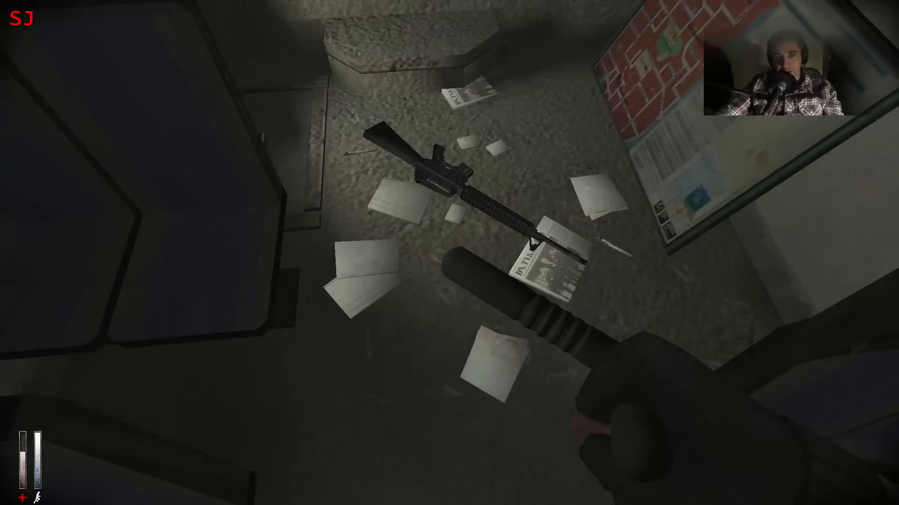
pyautogui.moveTo(449, 253)
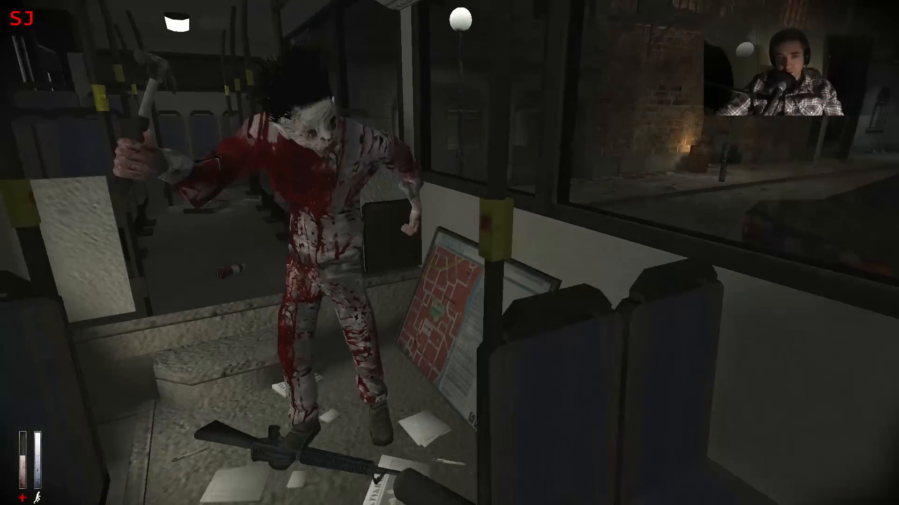
pyautogui.moveTo(449, 253)
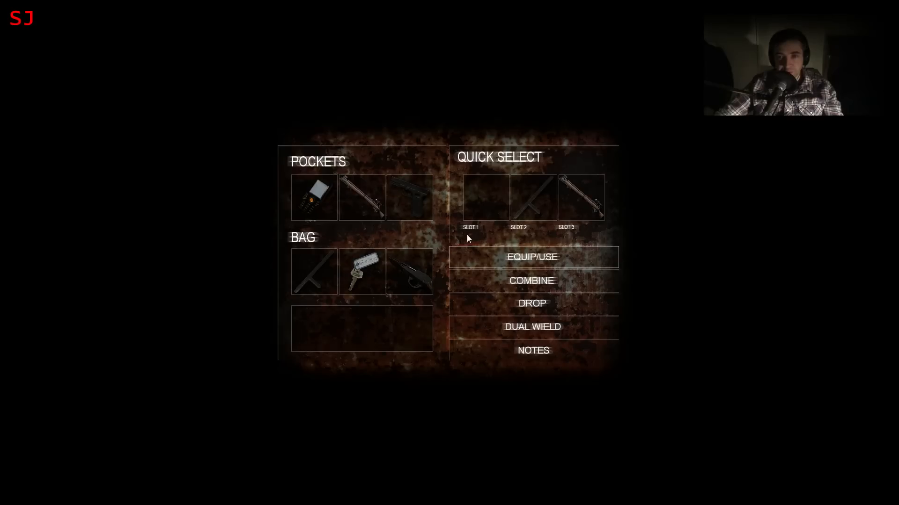
# - Close the inventory and pick up the M16 rifle from the bus floor
pyautogui.click(409, 271)
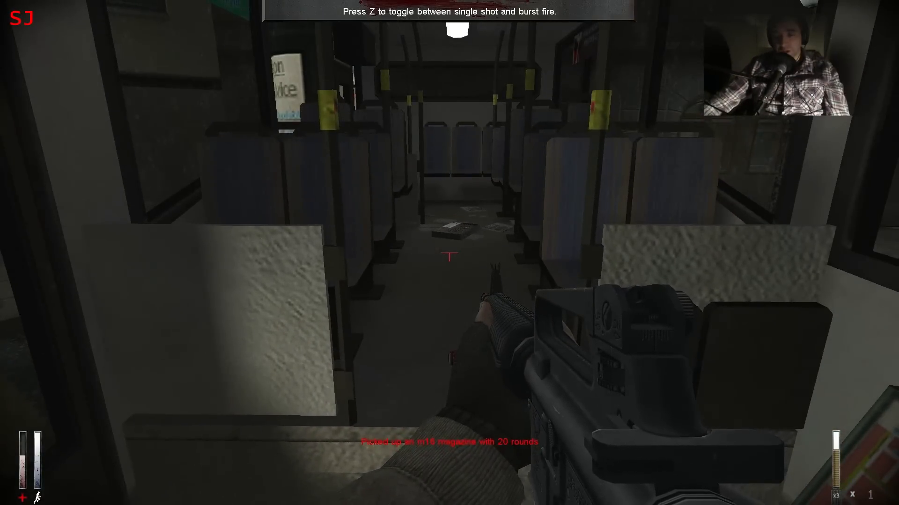
pyautogui.press('z')
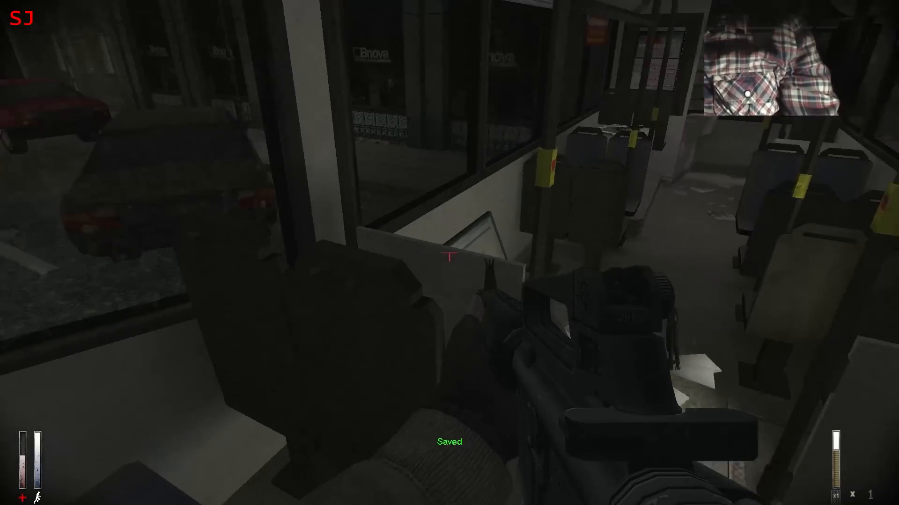
pyautogui.moveTo(450, 252)
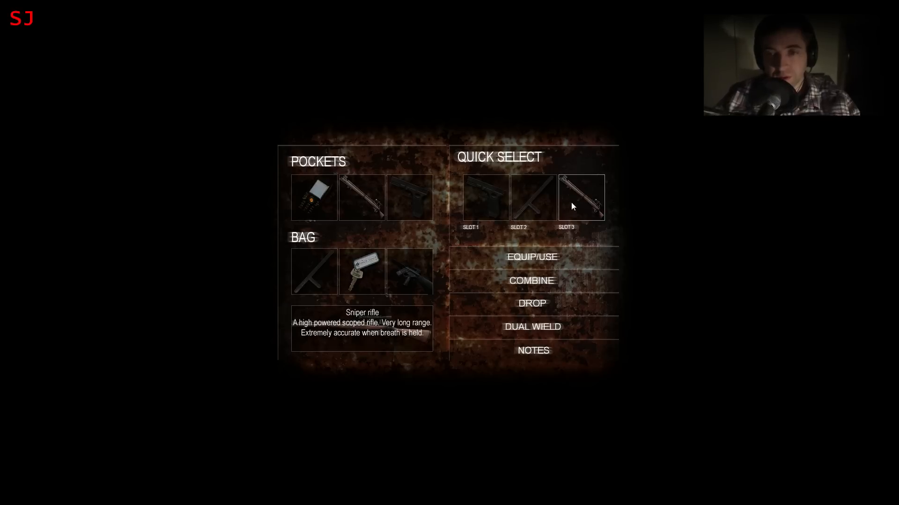
pyautogui.moveTo(579, 212)
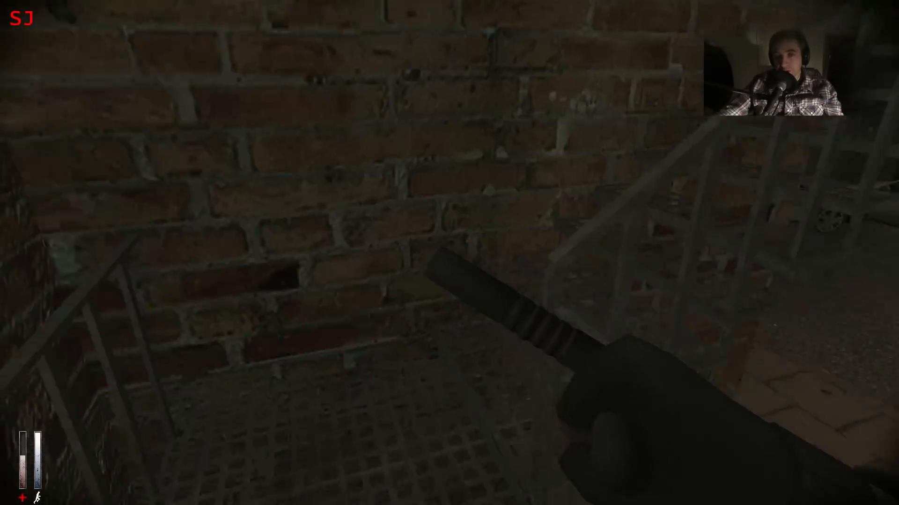
pyautogui.moveTo(449, 253)
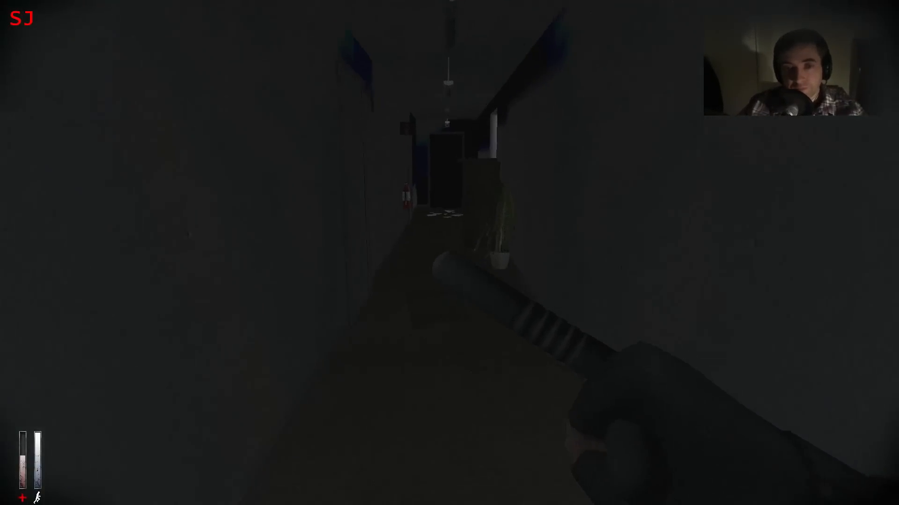
# - Switch from the melee weapon to the Glock pistol
pyautogui.press('tab')
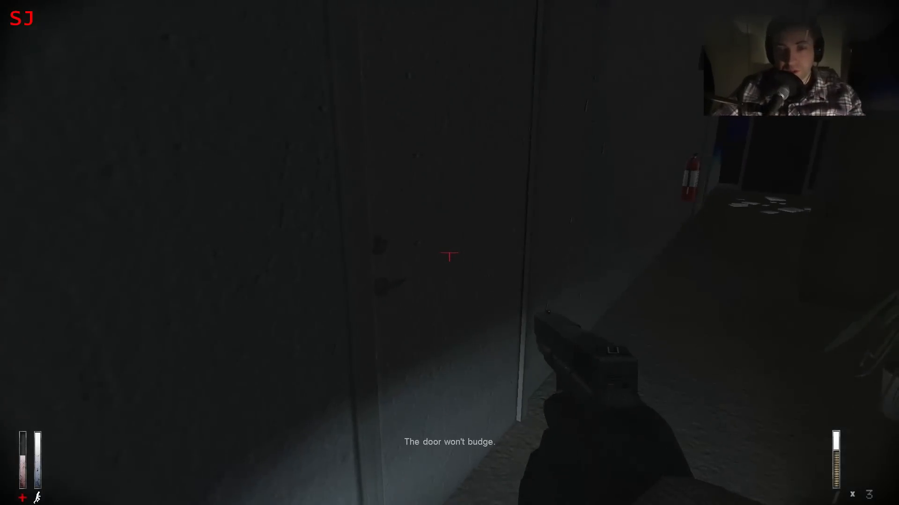
pyautogui.moveTo(449, 259)
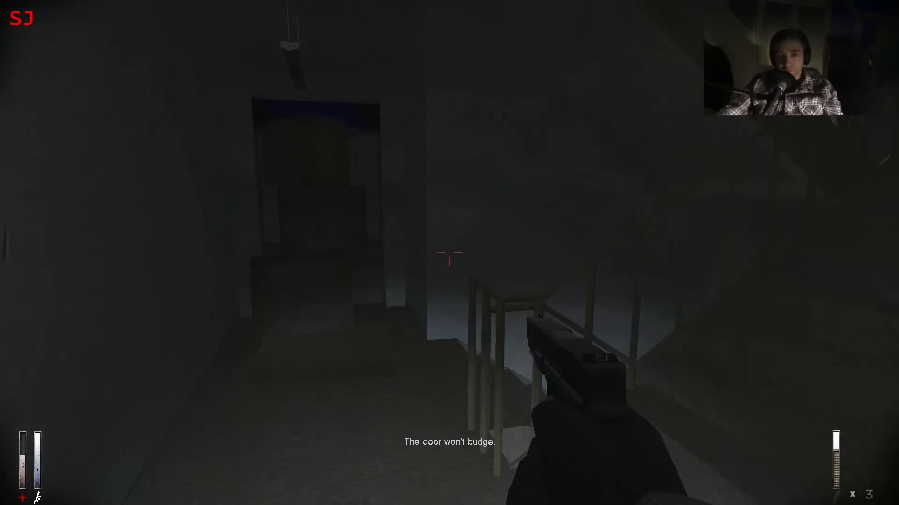
pyautogui.moveTo(449, 253)
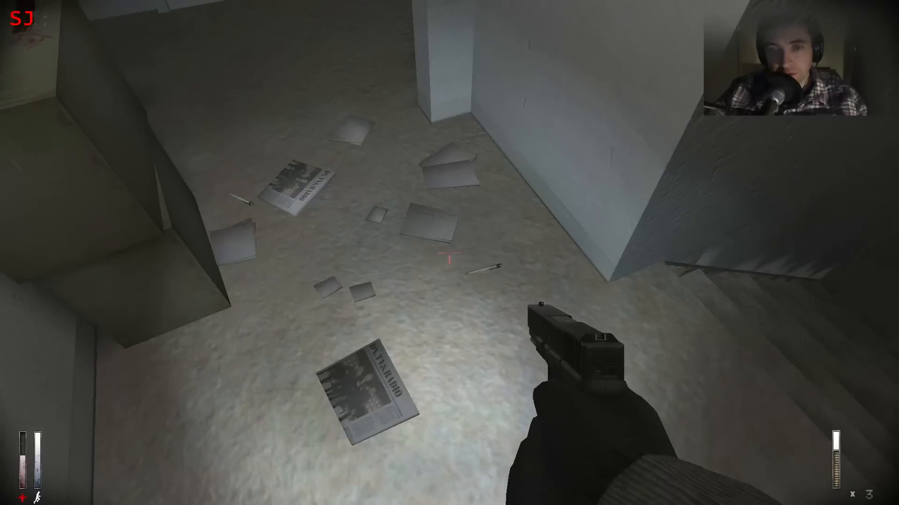
pyautogui.moveTo(449, 253)
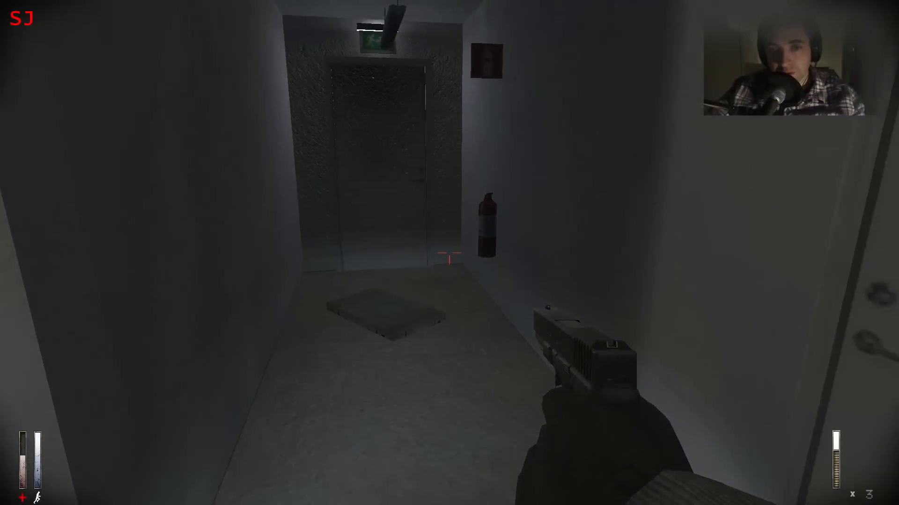
pyautogui.moveTo(450, 252)
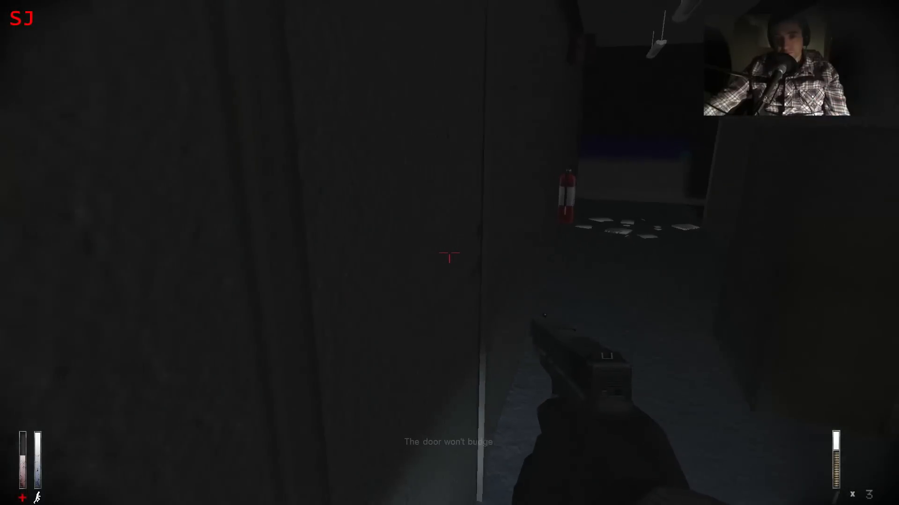
pyautogui.moveTo(449, 252)
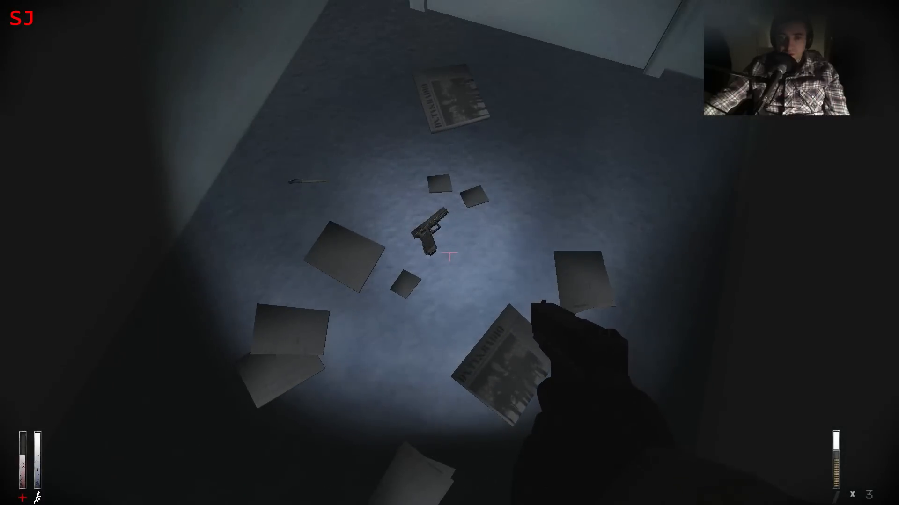
# - Take the 15-round Glock magazine from the pistol on the office floor
pyautogui.click(427, 232)
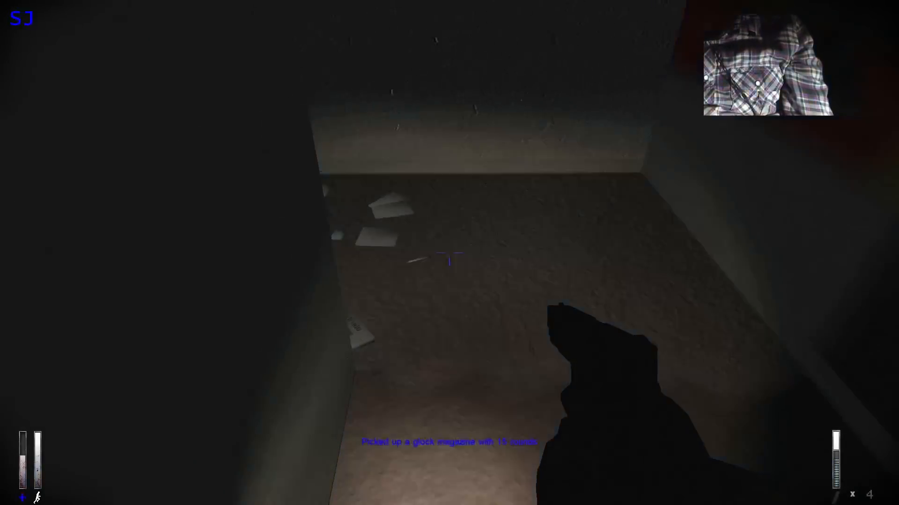
pyautogui.moveTo(449, 258)
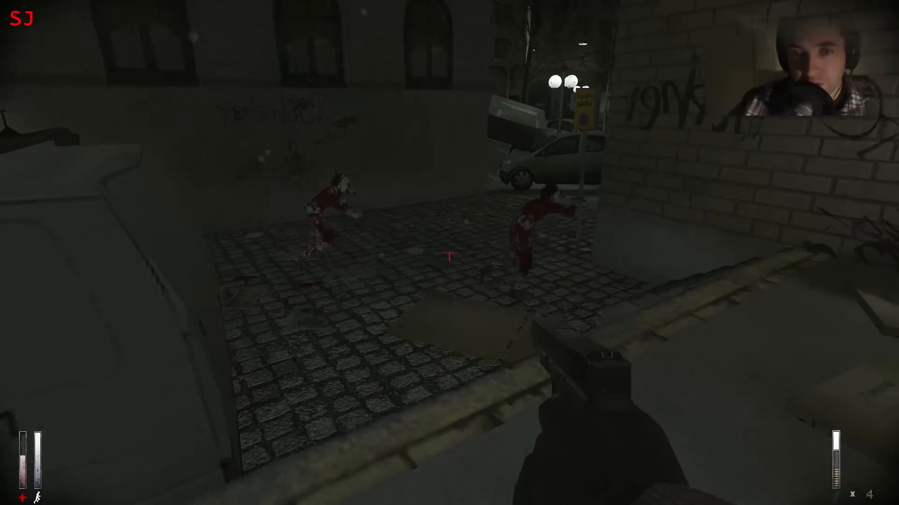
pyautogui.moveTo(449, 253)
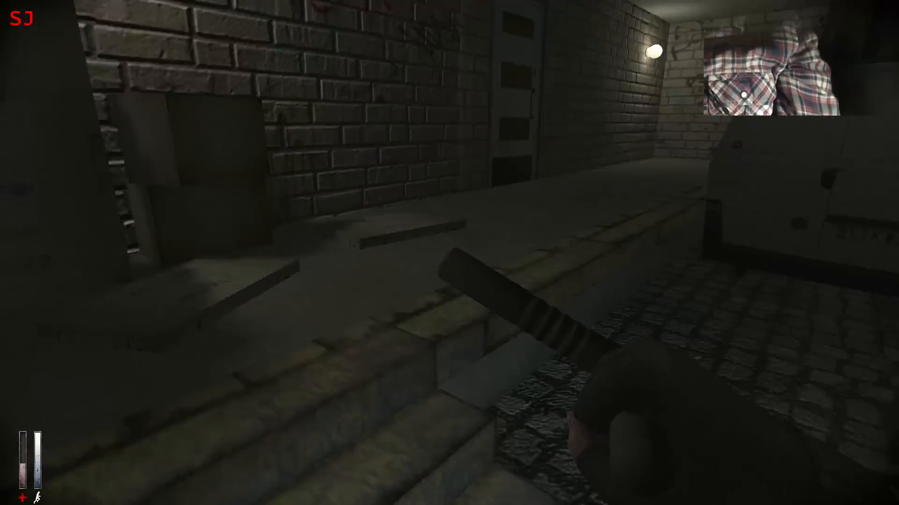
pyautogui.moveTo(449, 252)
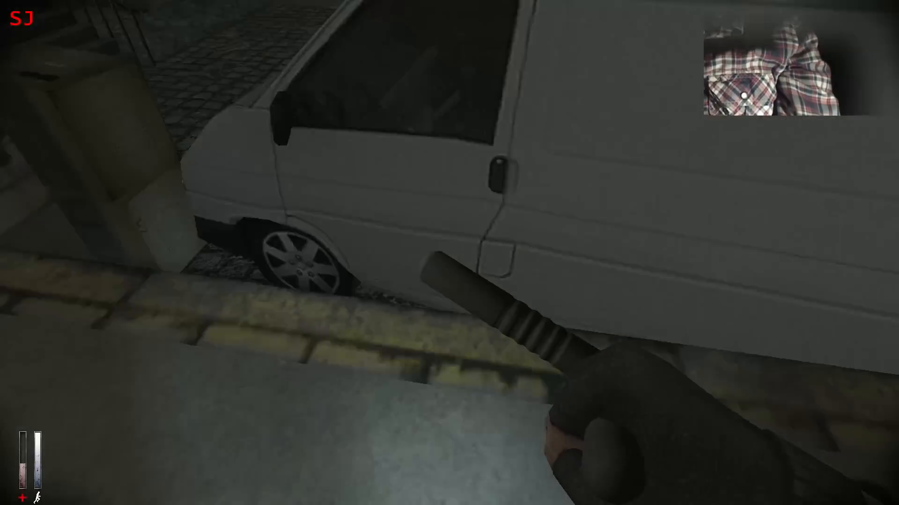
pyautogui.moveTo(449, 253)
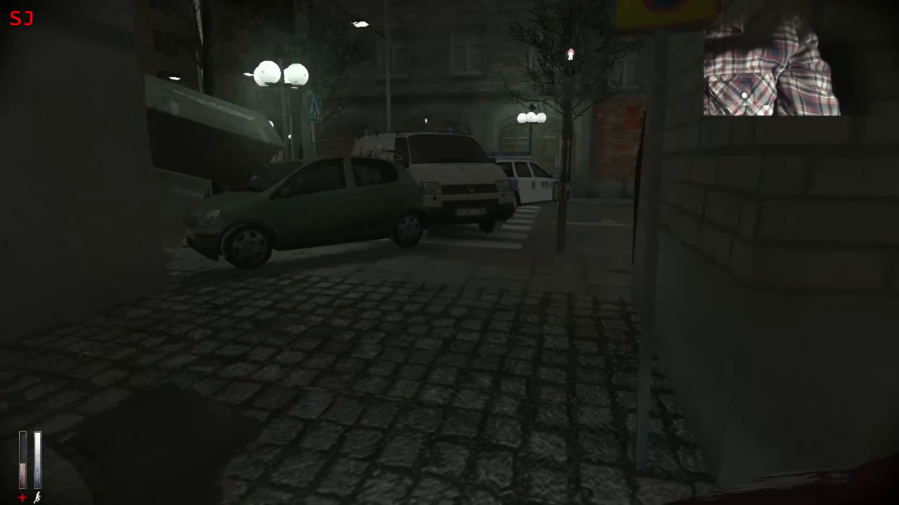
pyautogui.moveTo(449, 253)
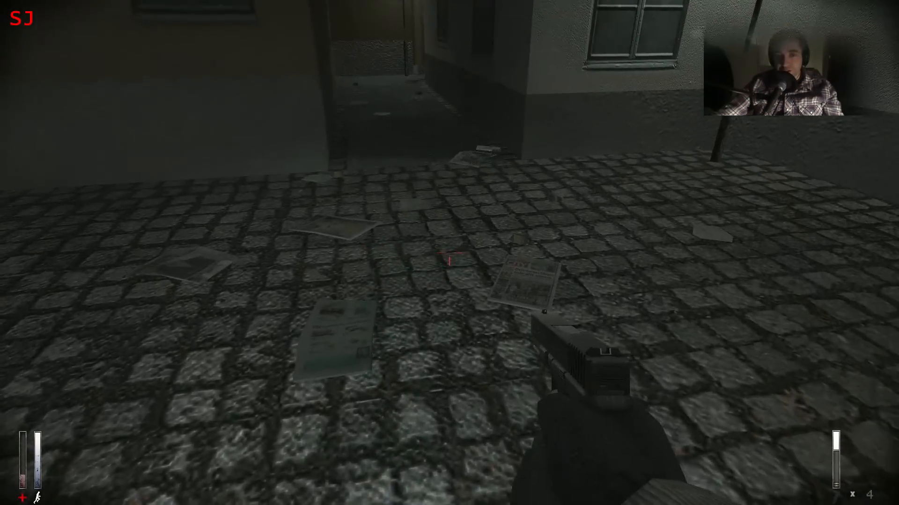
pyautogui.moveTo(449, 260)
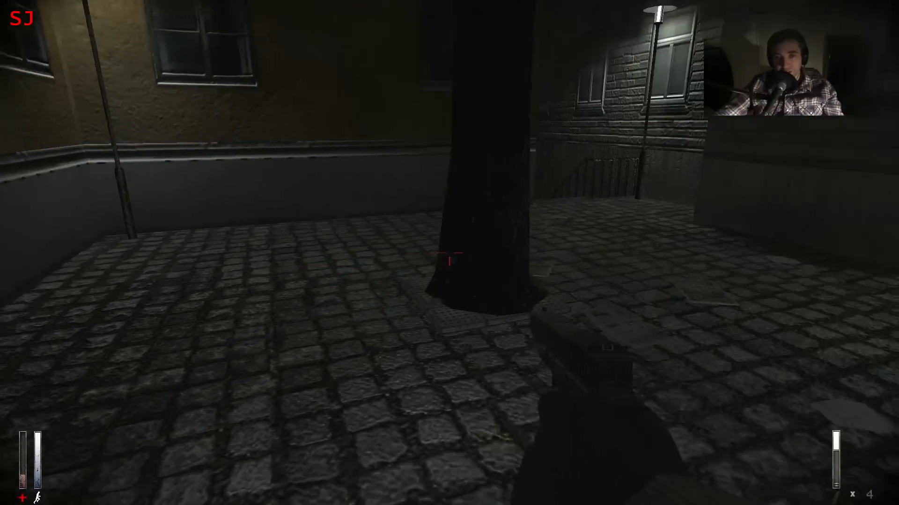
pyautogui.moveTo(449, 253)
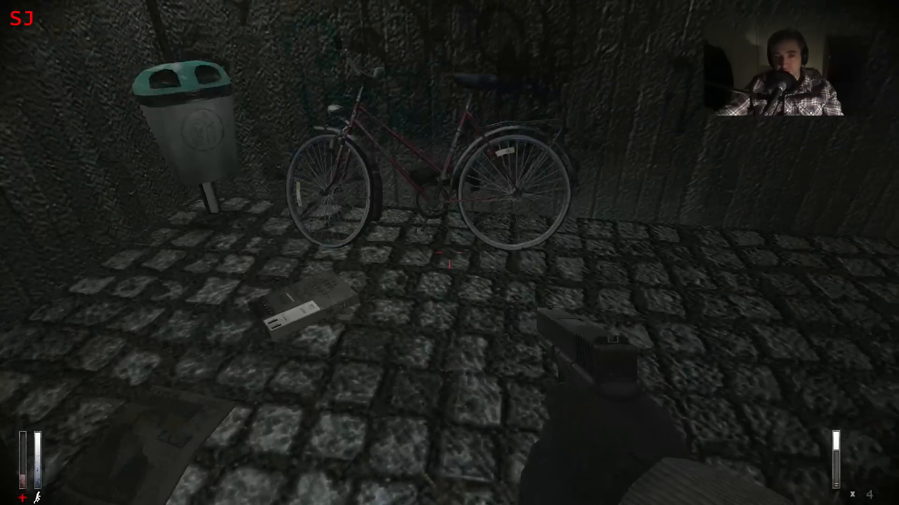
pyautogui.moveTo(449, 253)
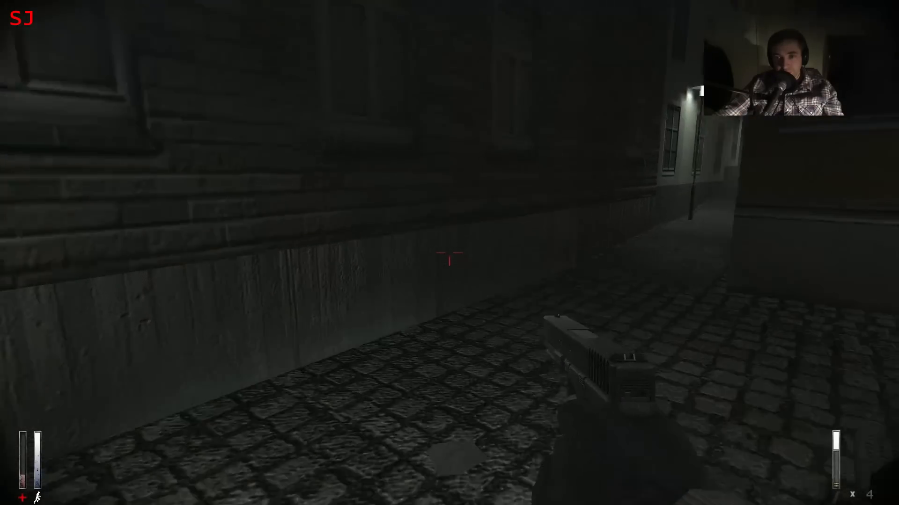
pyautogui.moveTo(449, 258)
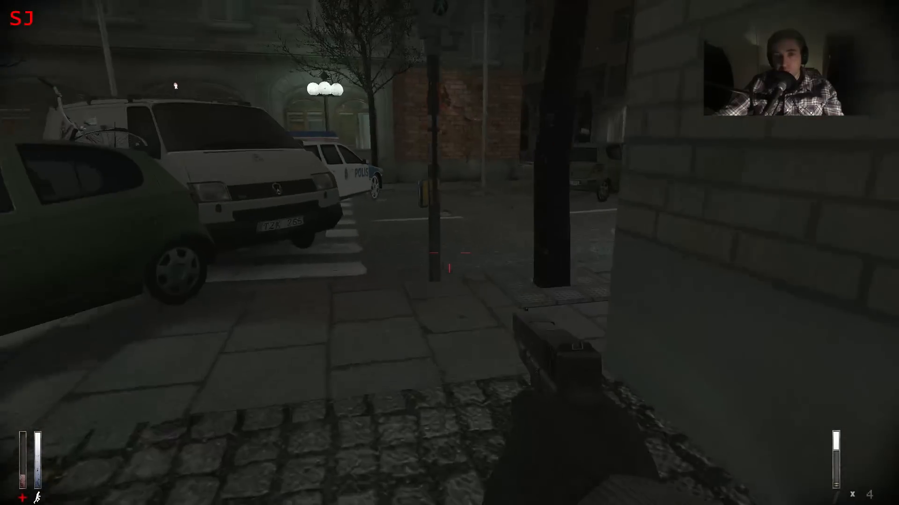
pyautogui.moveTo(450, 252)
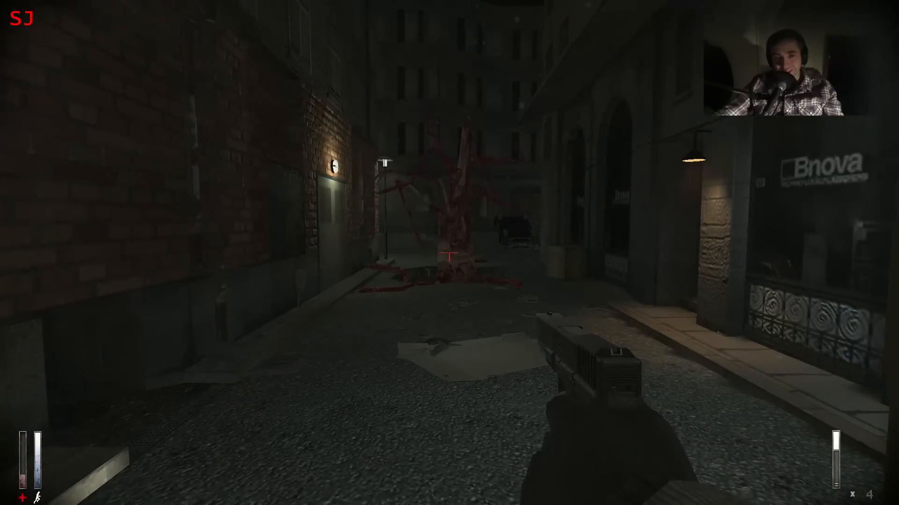
pyautogui.moveTo(449, 253)
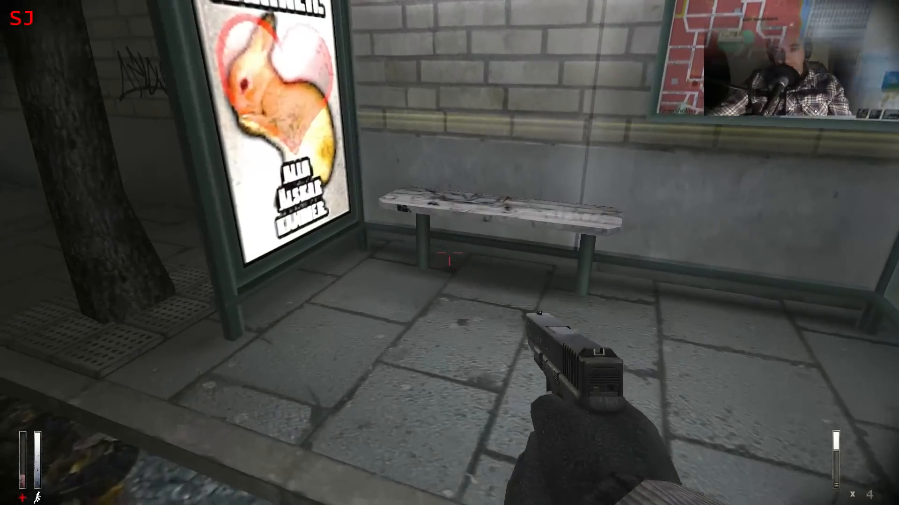
pyautogui.moveTo(450, 252)
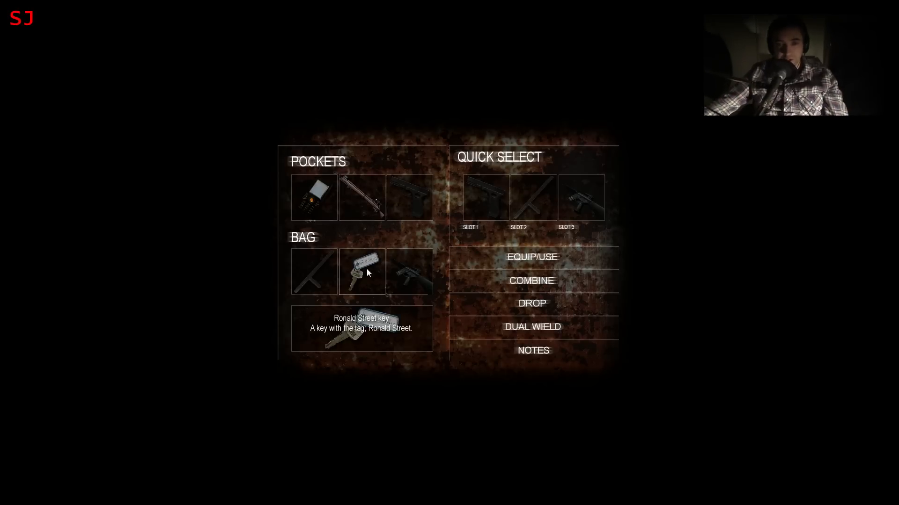
# - Read the Ronald Street key's description in the Bag section
pyautogui.click(530, 257)
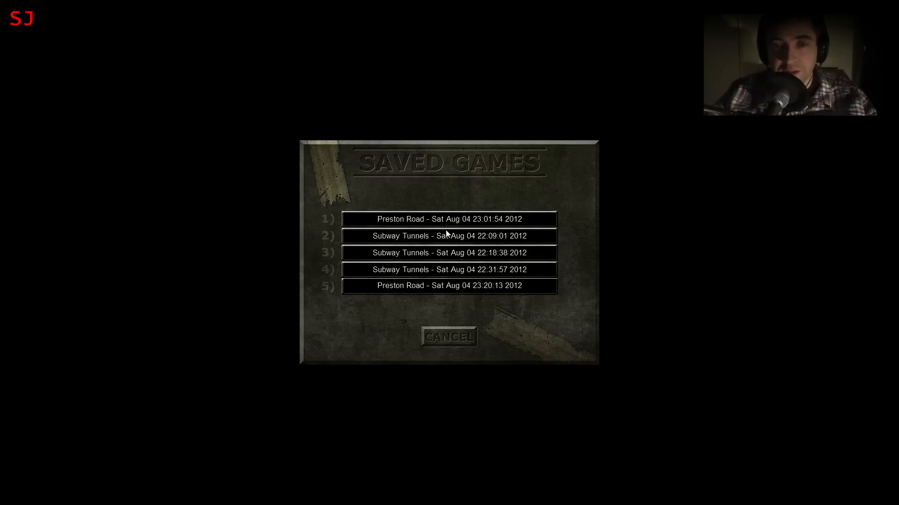
# - Overwrite an existing slot in the Saved Games list
pyautogui.click(448, 236)
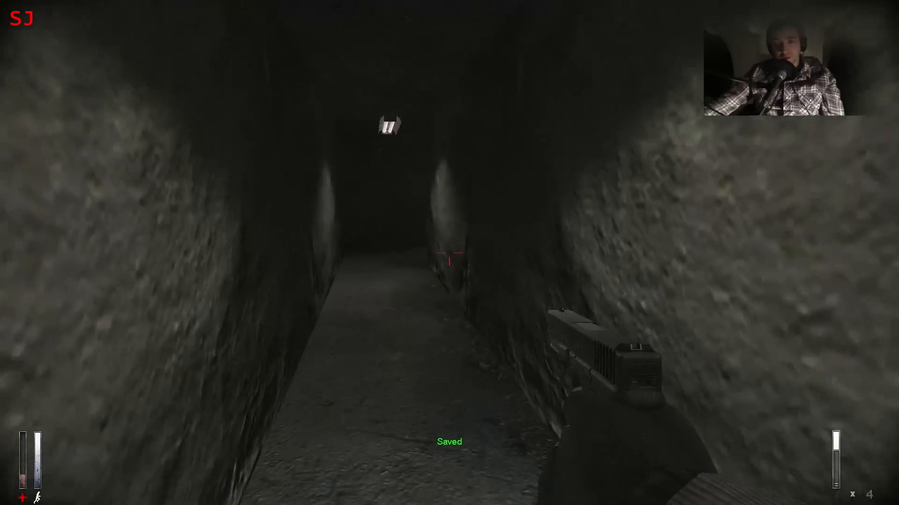
pyautogui.moveTo(449, 253)
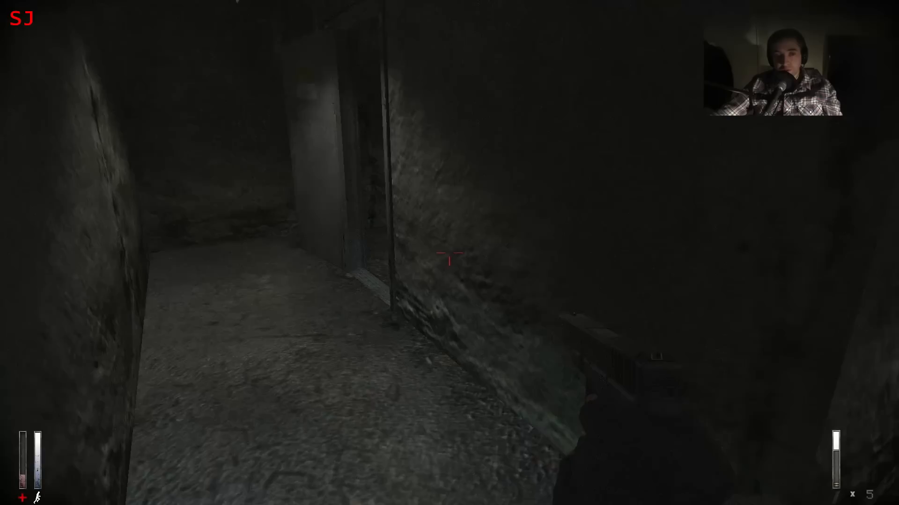
pyautogui.moveTo(449, 258)
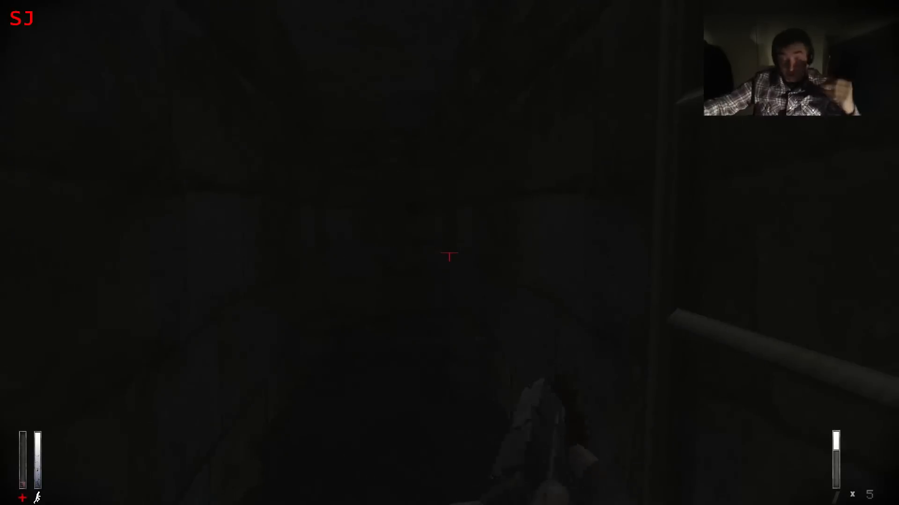
# - Attack something in the pitch-dark stone tunnel
pyautogui.click(449, 257)
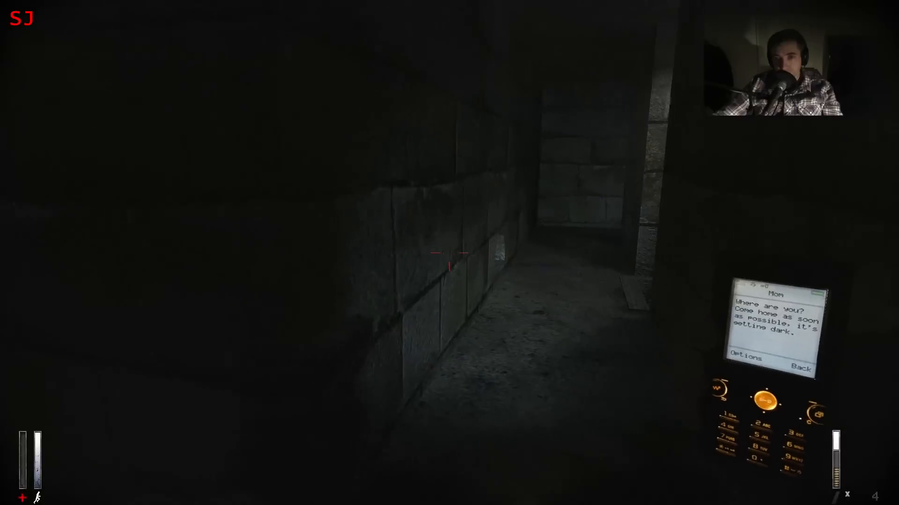
pyautogui.moveTo(450, 252)
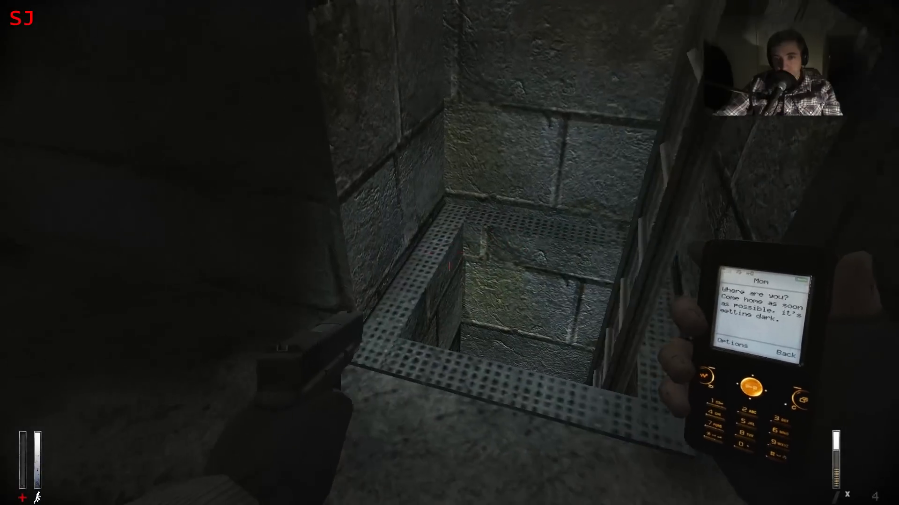
pyautogui.moveTo(449, 253)
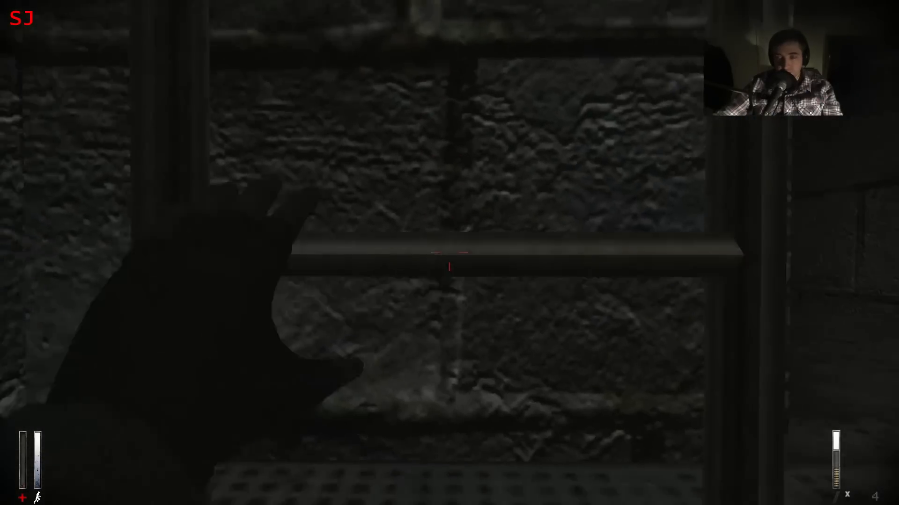
pyautogui.moveTo(449, 253)
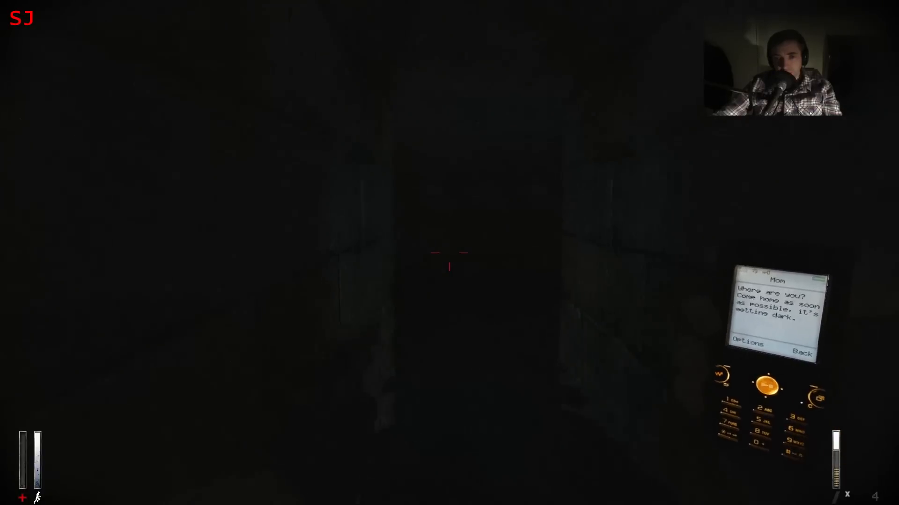
pyautogui.moveTo(450, 264)
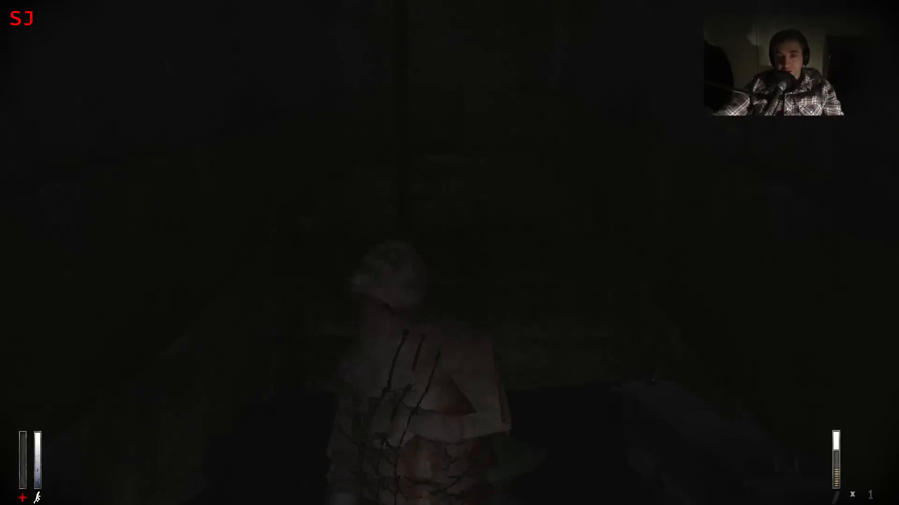
# - Shoot the pale monster with the pistol in the dark passage
pyautogui.click(450, 252)
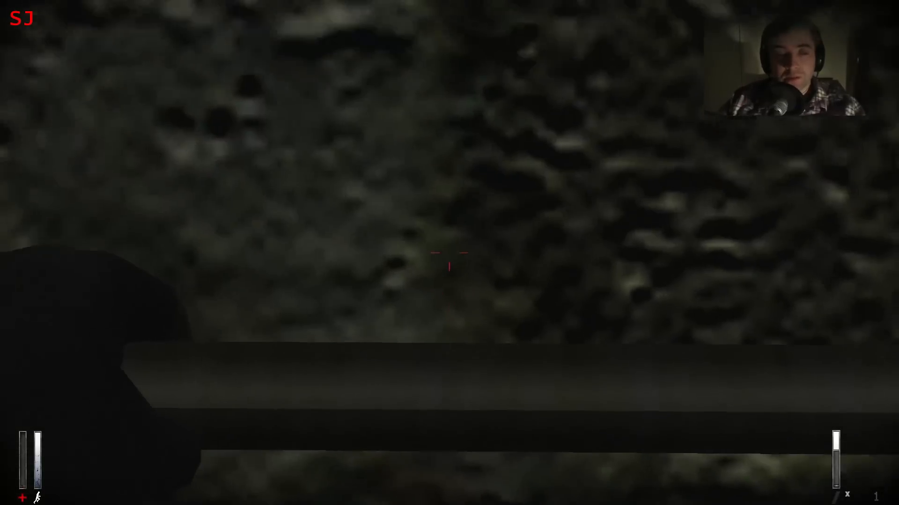
pyautogui.moveTo(449, 267)
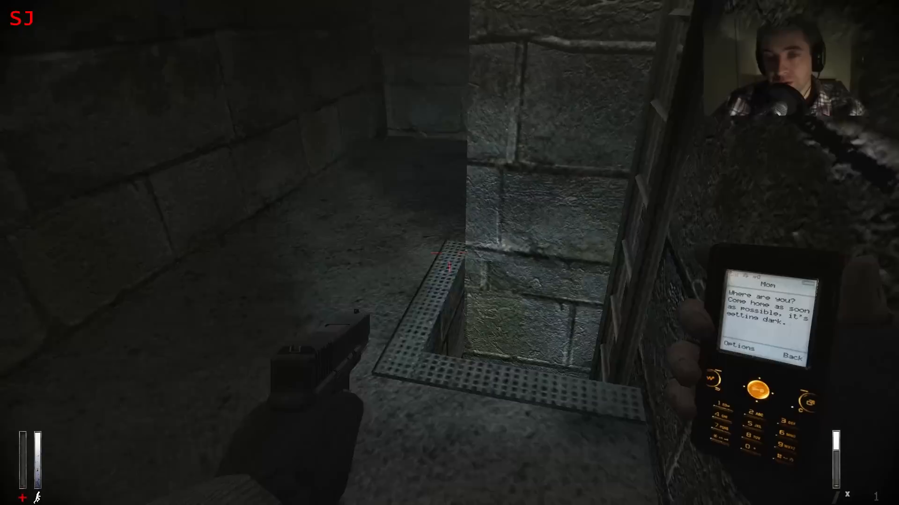
pyautogui.moveTo(449, 252)
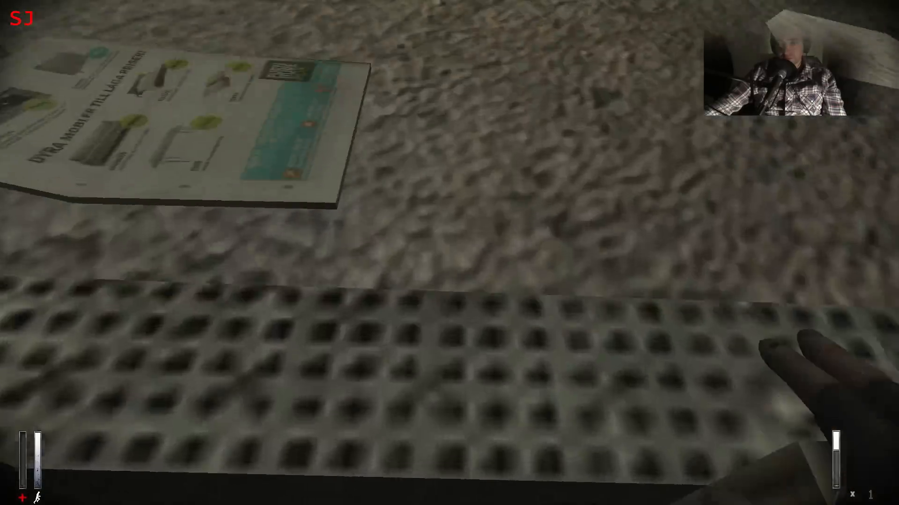
pyautogui.moveTo(449, 253)
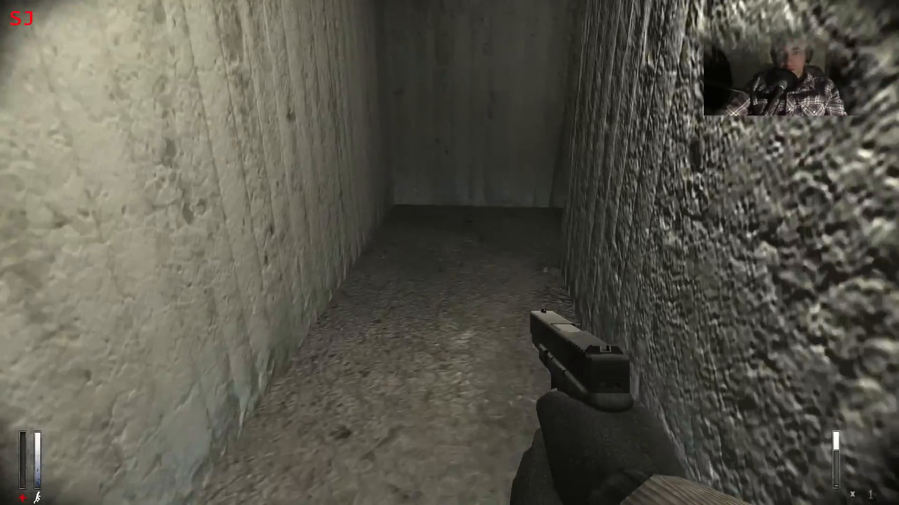
# - Walk down the alley to the save point and overwrite an existing save
pyautogui.press('w')
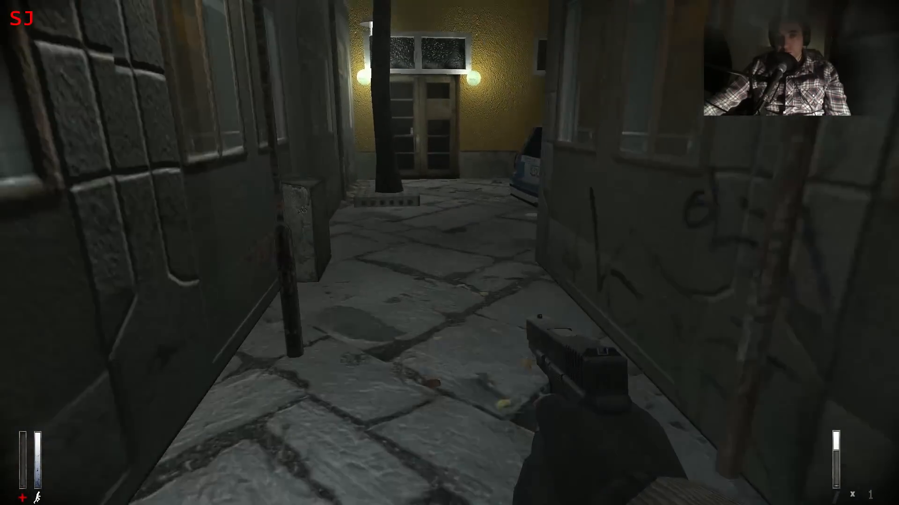
pyautogui.moveTo(449, 253)
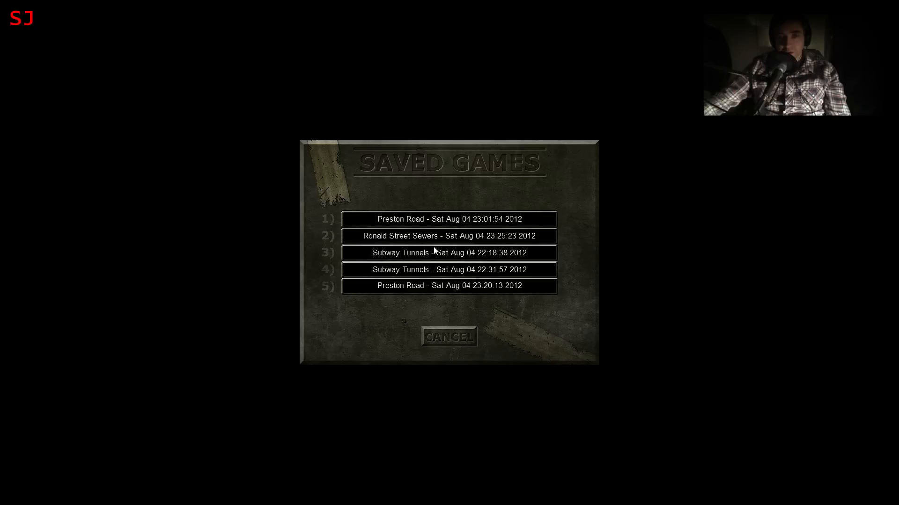
pyautogui.click(448, 253)
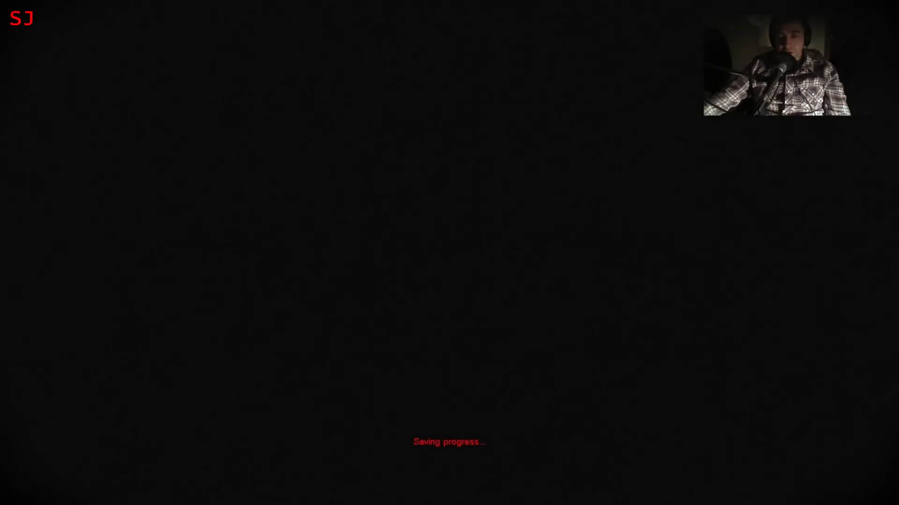